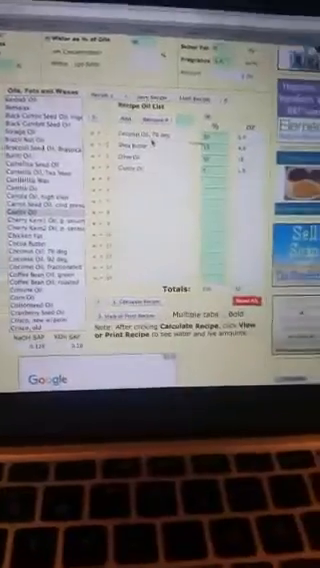
{"action": "scroll", "scroll_direction": "down", "scroll_amount": 3}
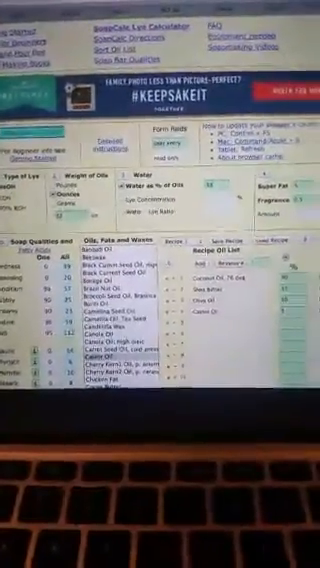